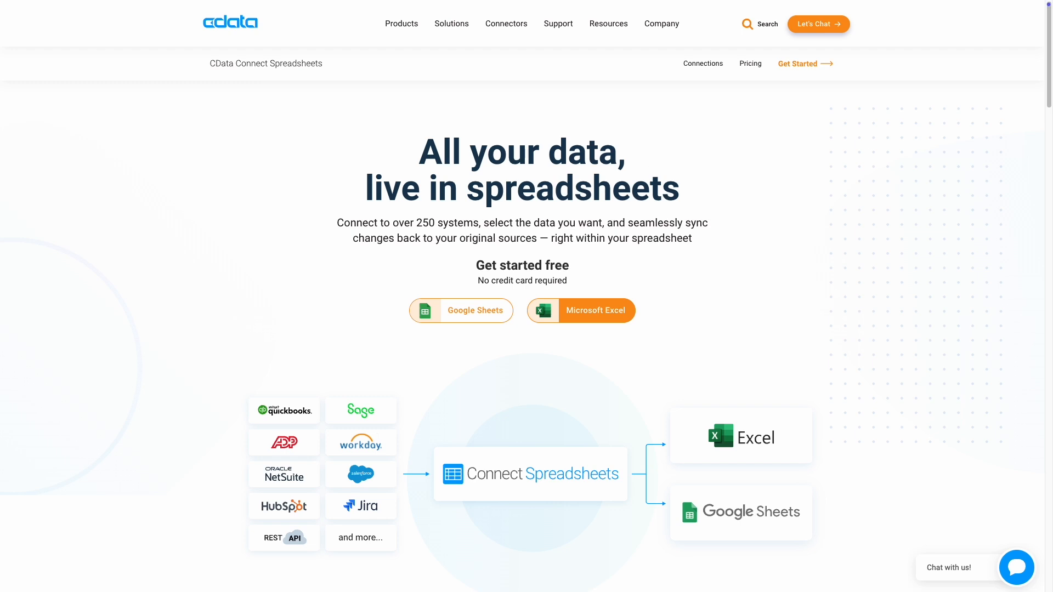
Open the Connect Spreadsheets connectors page and filter by Accounting, CRM, then Marketing categories.
{"action": "left_click", "coordinate": [702, 63]}
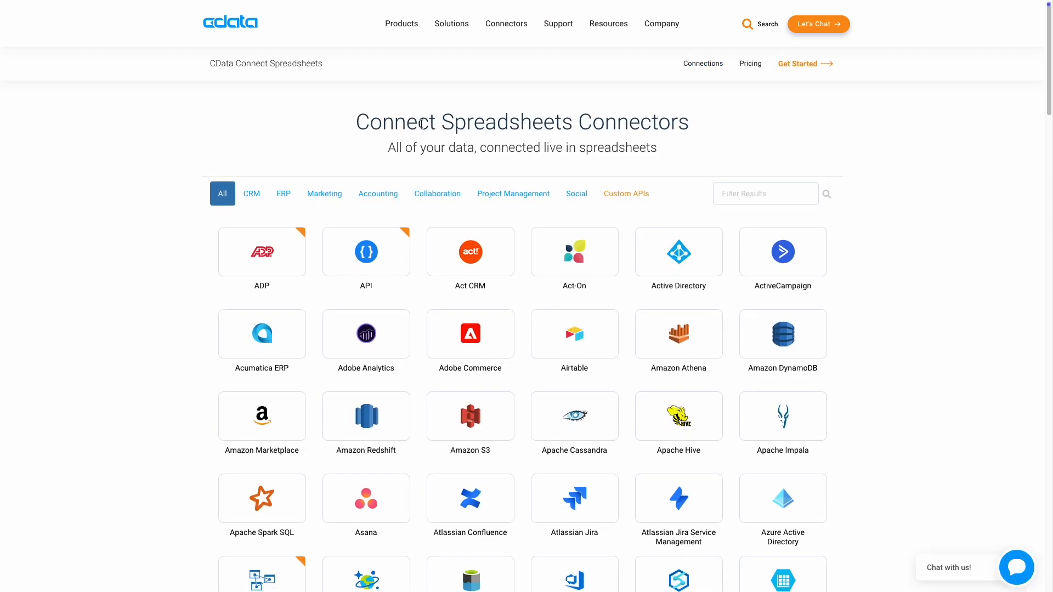
{"action": "left_click", "coordinate": [378, 193]}
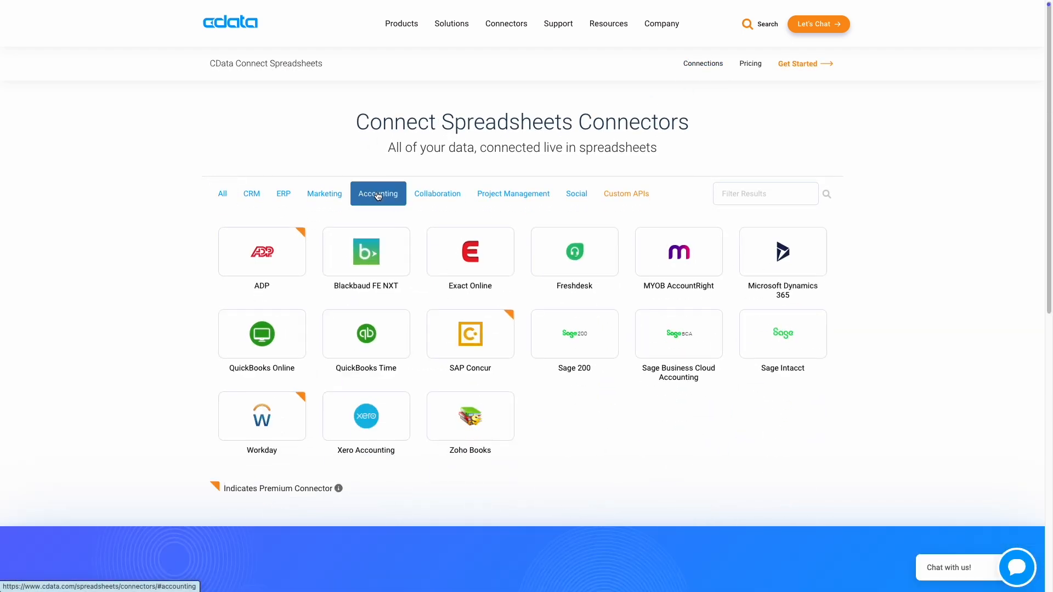
{"action": "mouse_move", "coordinate": [251, 194]}
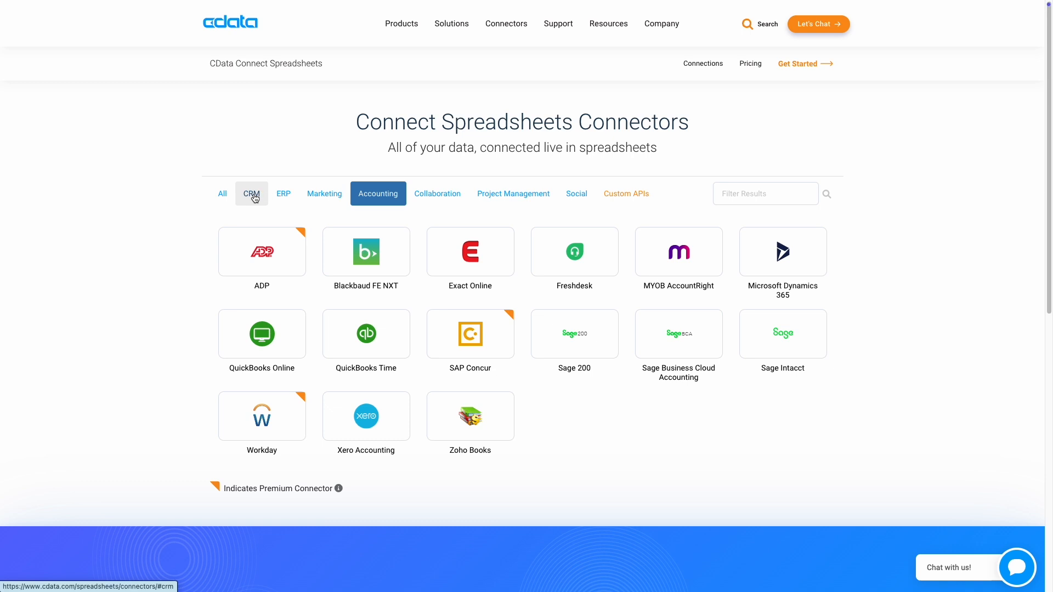
{"action": "left_click", "coordinate": [251, 194]}
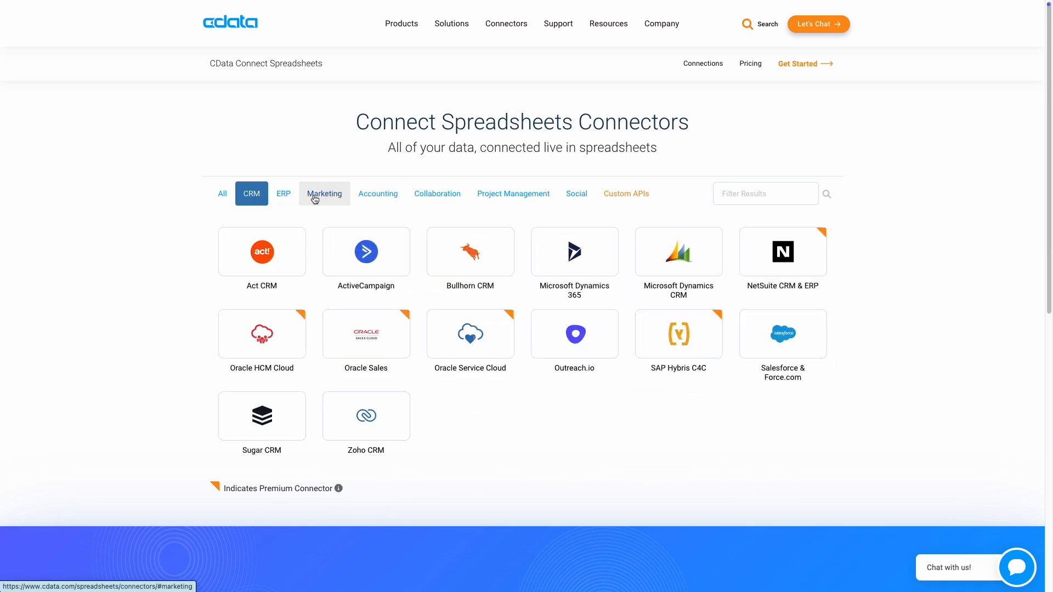
{"action": "left_click", "coordinate": [323, 194]}
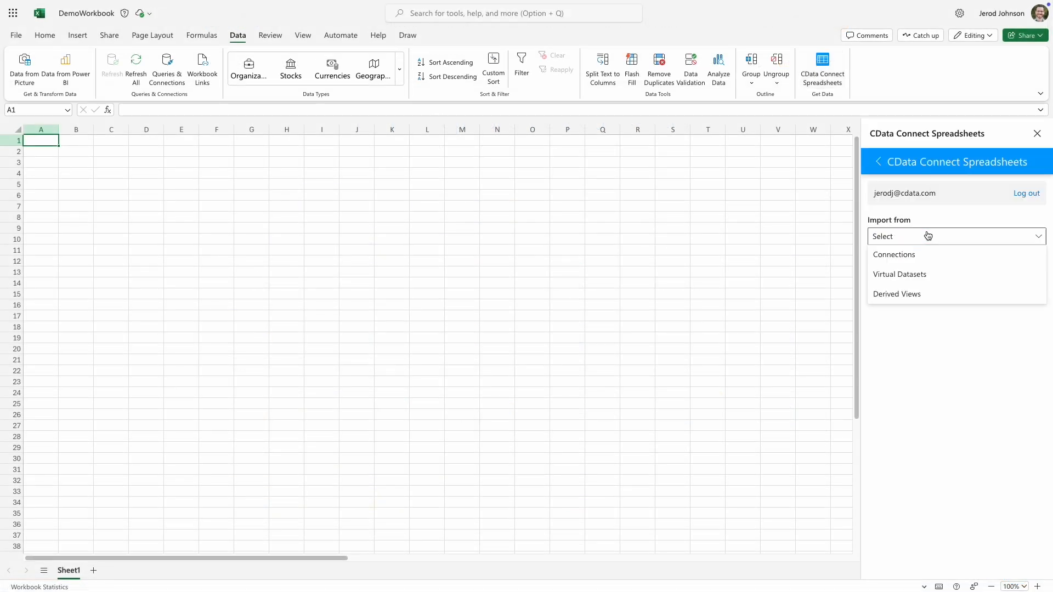
Import Salesforce.Account from the Salesforce1 connection, adding BillingState, Industry and Name columns.
{"action": "left_click", "coordinate": [895, 255]}
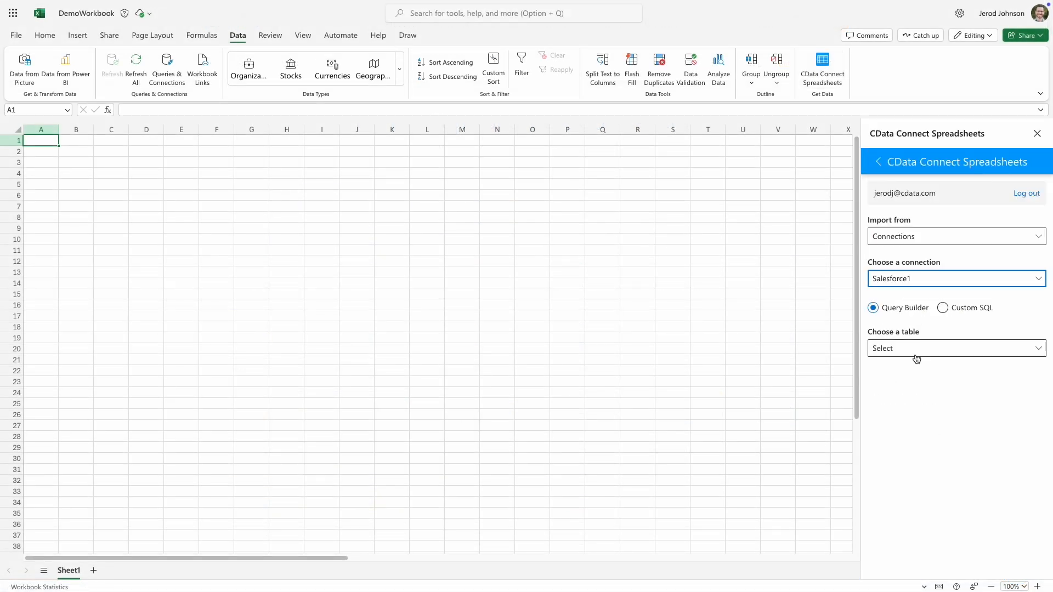
{"action": "left_click", "coordinate": [954, 348]}
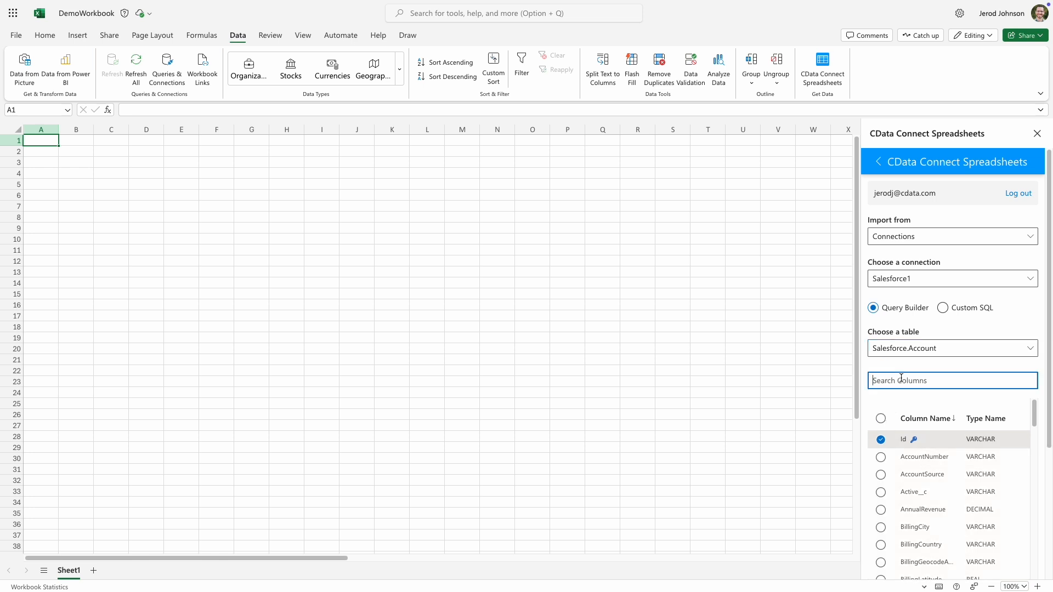
{"action": "type", "text": "Bill"}
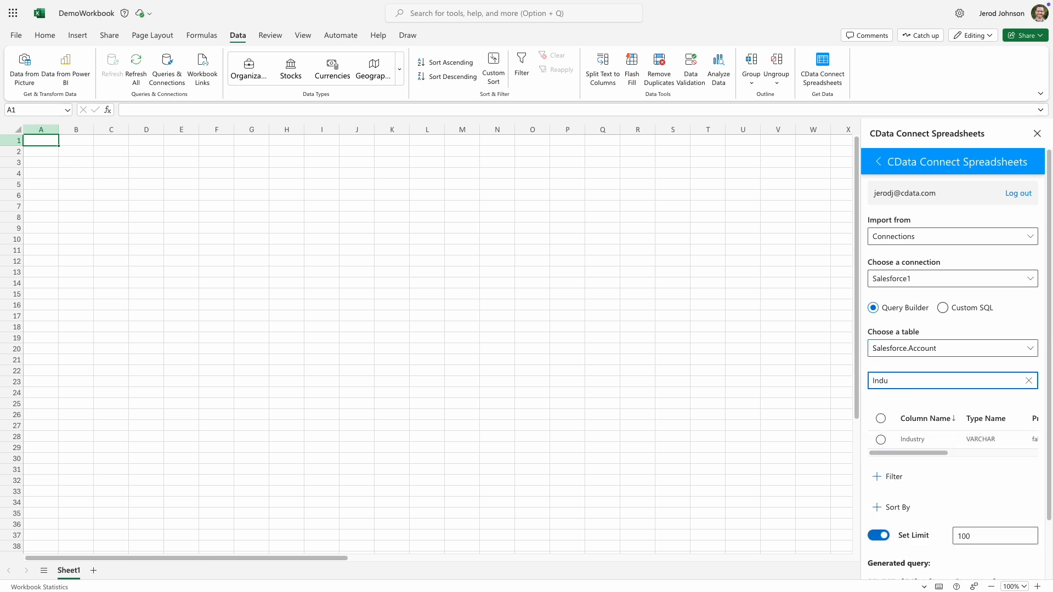
{"action": "type", "text": "Name"}
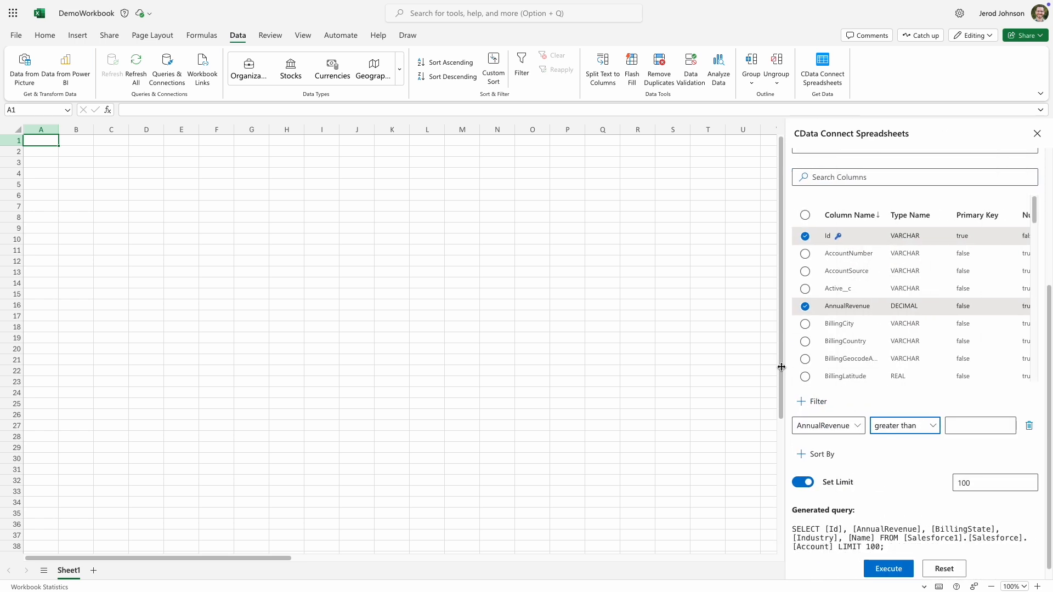
Filter AnnualRevenue above 1000000, remove the row limit, and load the records into Sheet1.
{"action": "type", "text": "1000000"}
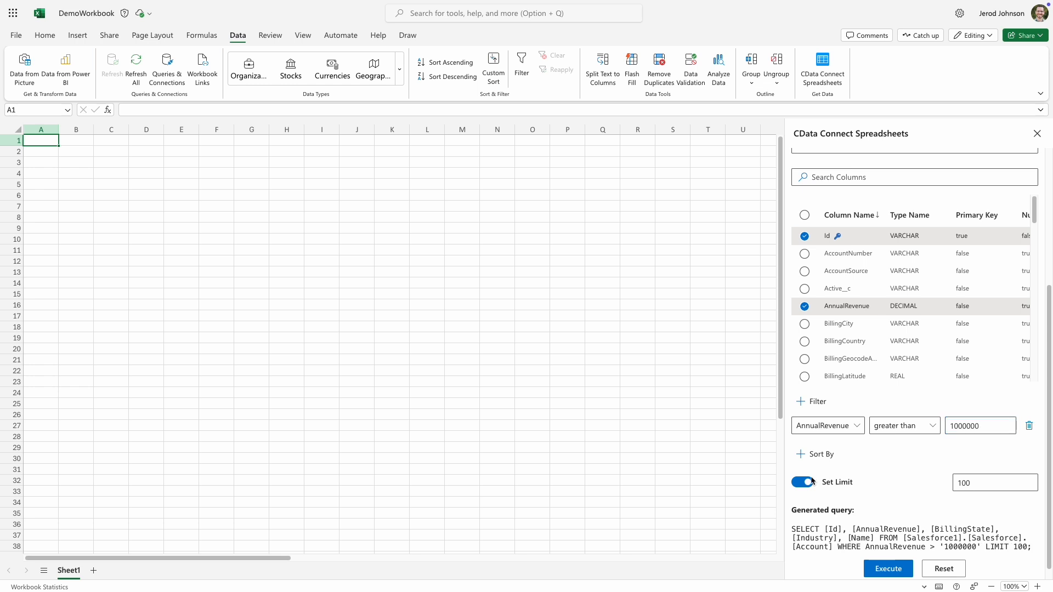
{"action": "left_click", "coordinate": [888, 569]}
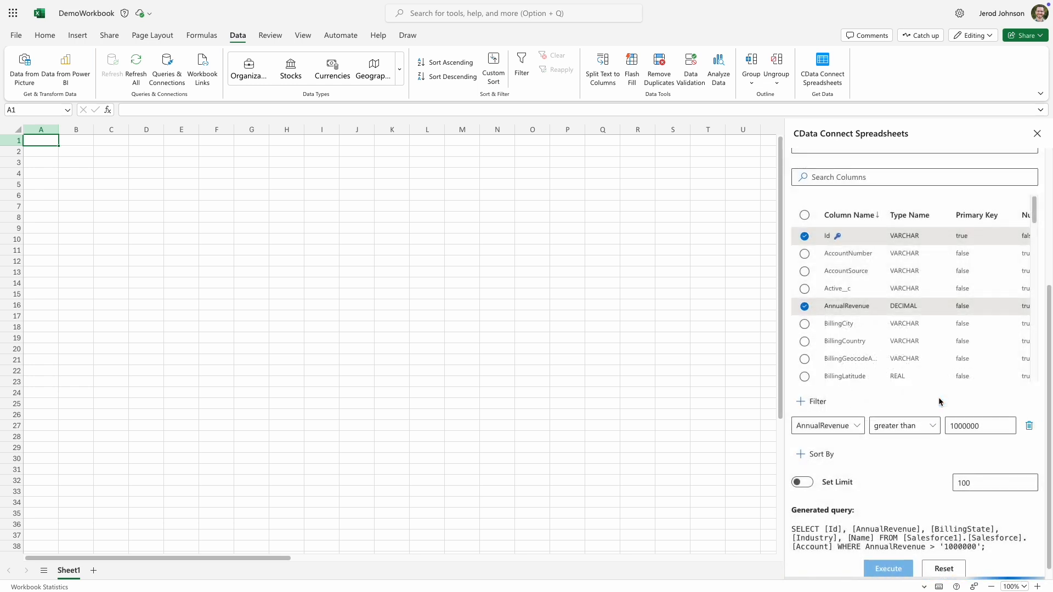
{"action": "left_click", "coordinate": [887, 568]}
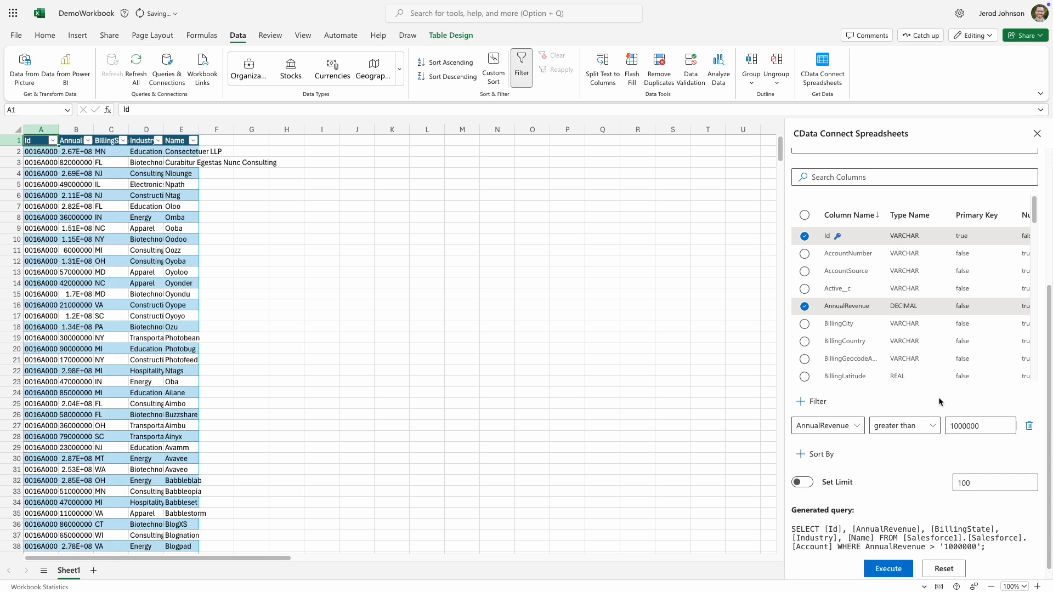
{"action": "left_click", "coordinate": [887, 569]}
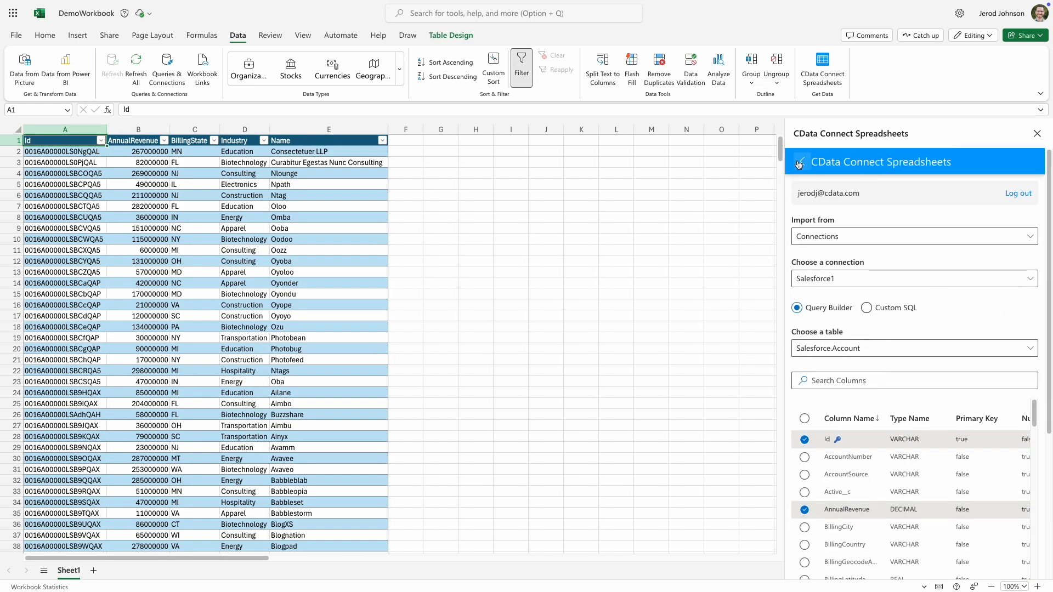
Schedule Sheet1's query to auto-refresh every 3 hours.
{"action": "left_click", "coordinate": [799, 161]}
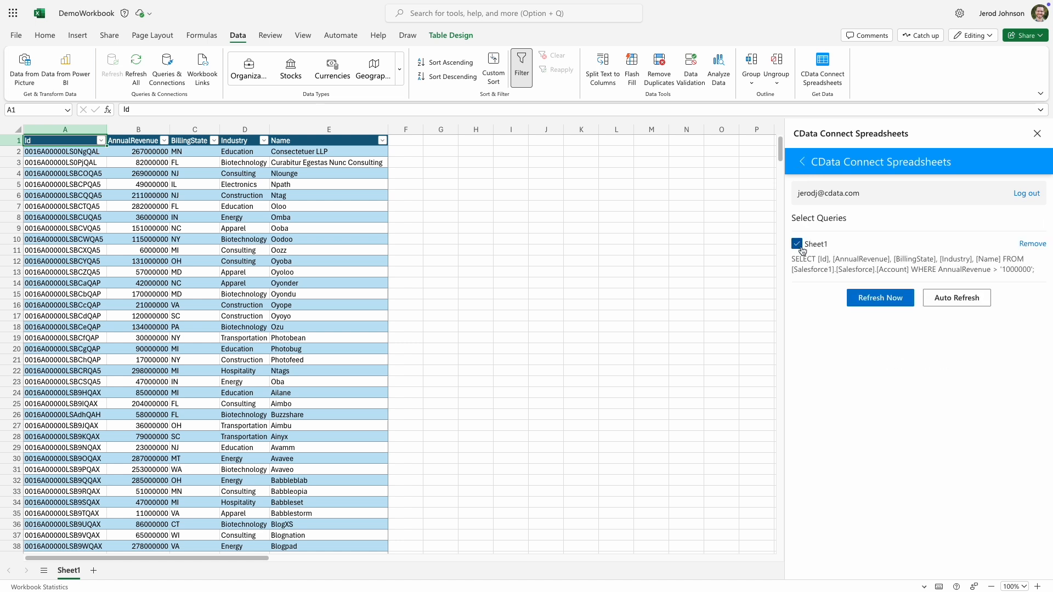
{"action": "left_click", "coordinate": [957, 297]}
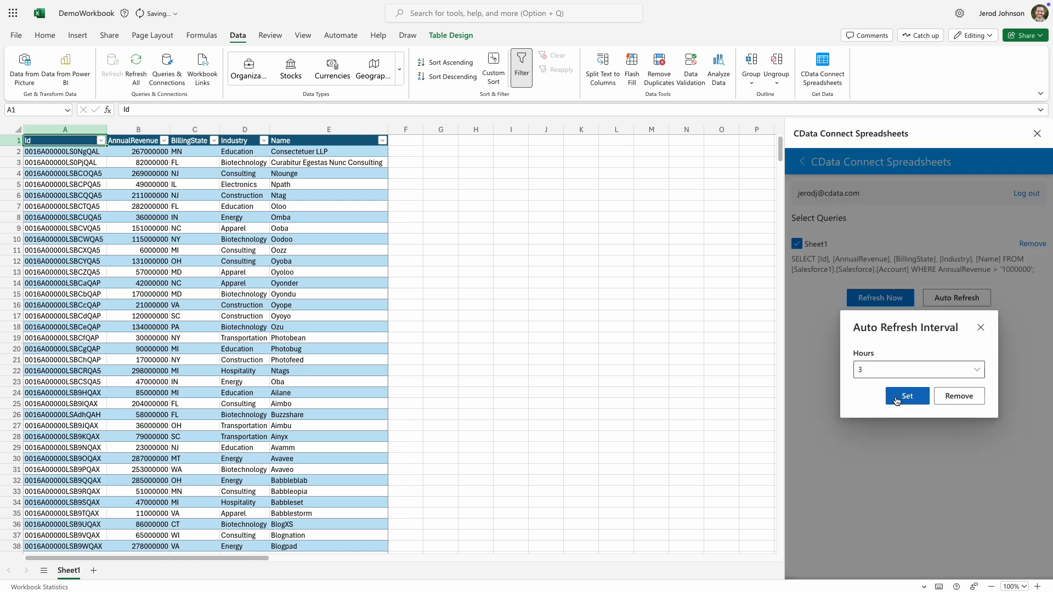
{"action": "left_click", "coordinate": [906, 395]}
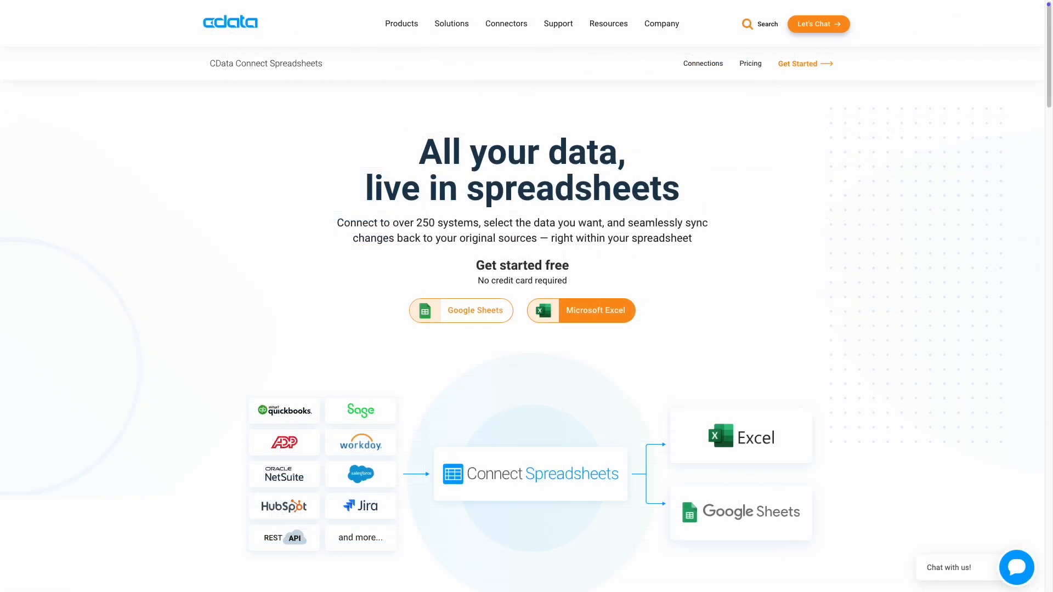